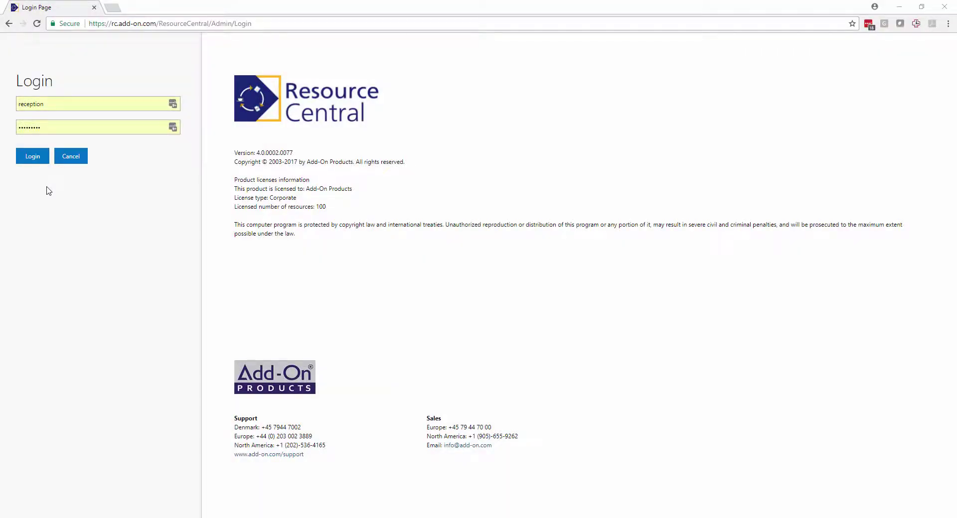
mouse_move(53, 191)
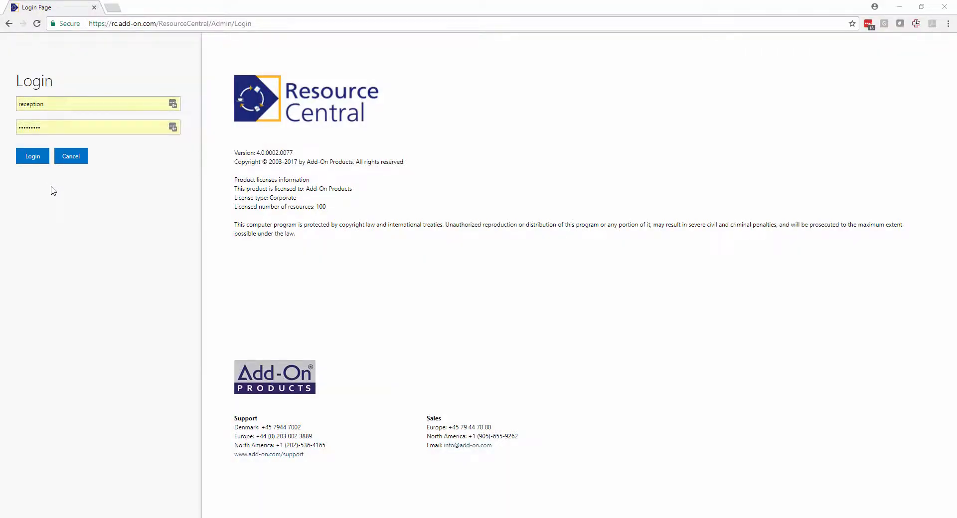
Step: Log in to Resource Central with the reception user's credentials
left_click(32, 156)
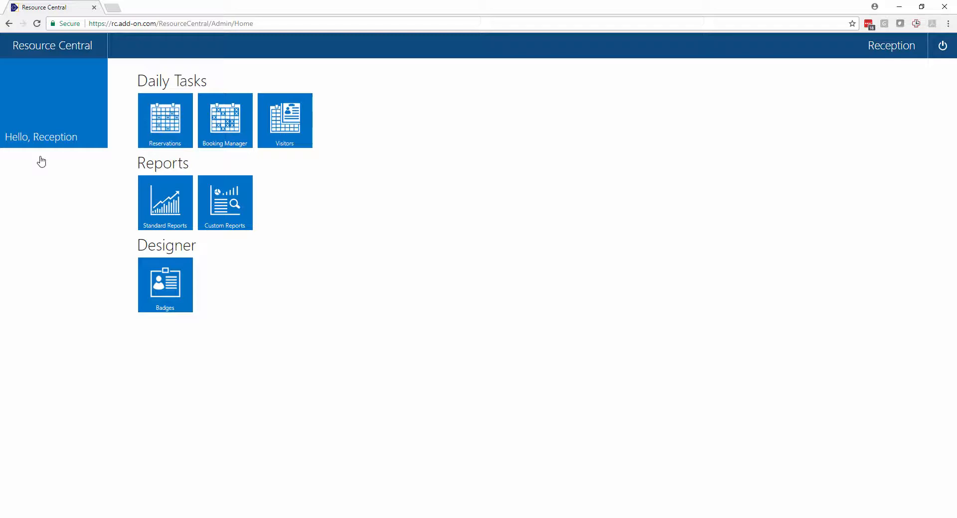
mouse_move(283, 142)
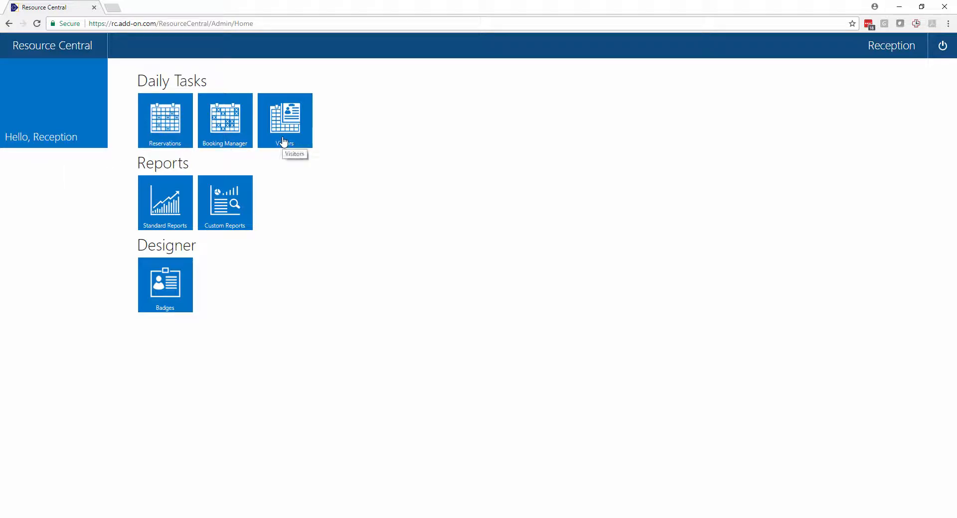
left_click(284, 120)
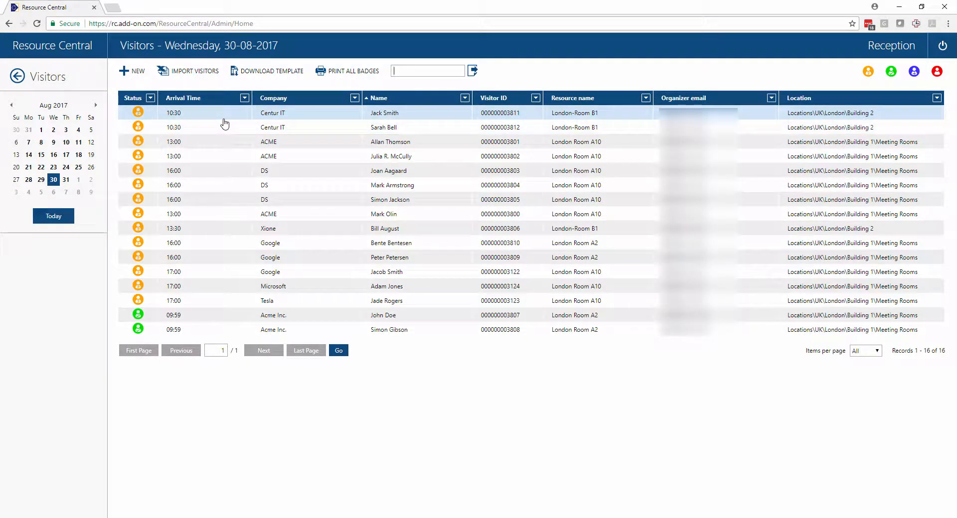
mouse_move(391, 110)
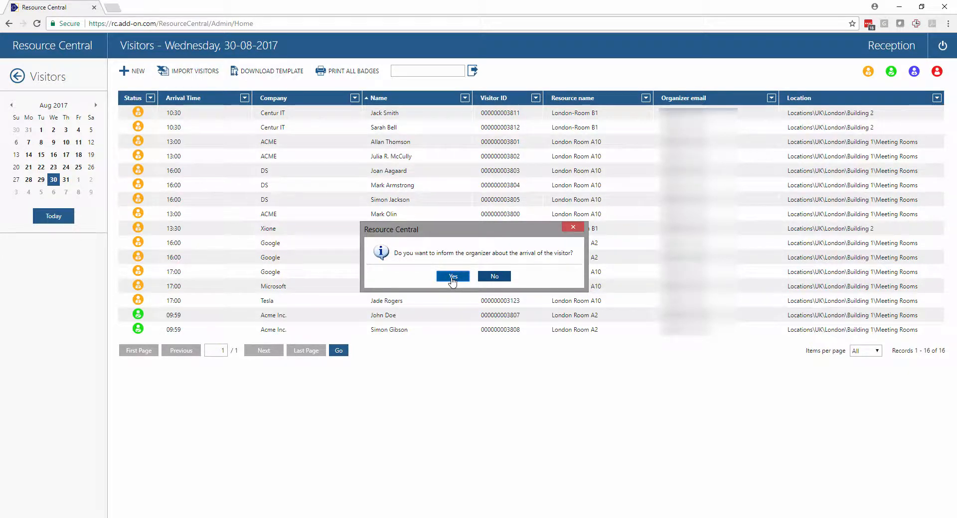
left_click(453, 276)
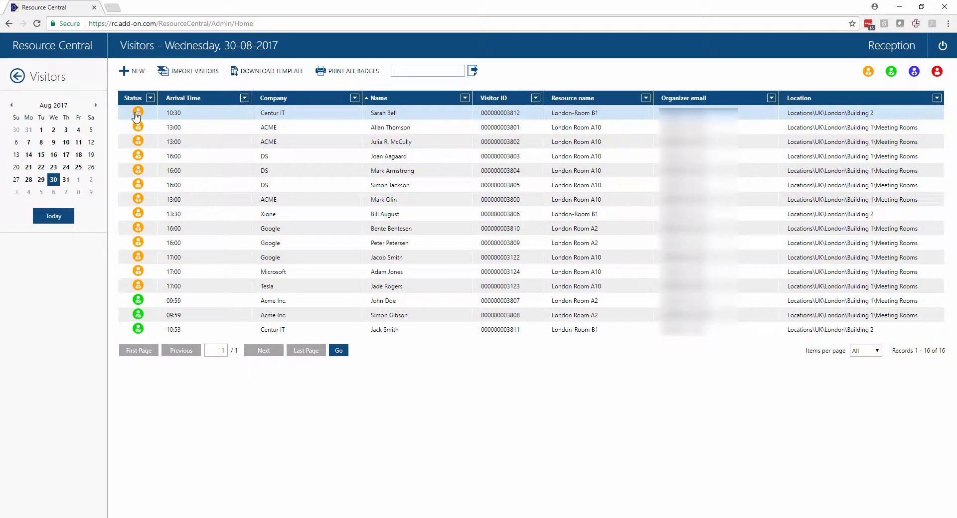
left_click(138, 112)
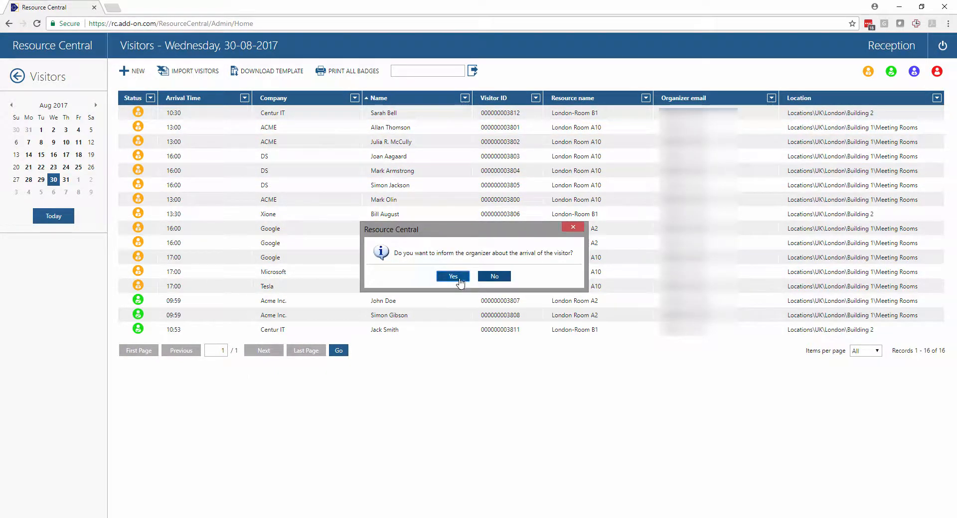
left_click(452, 276)
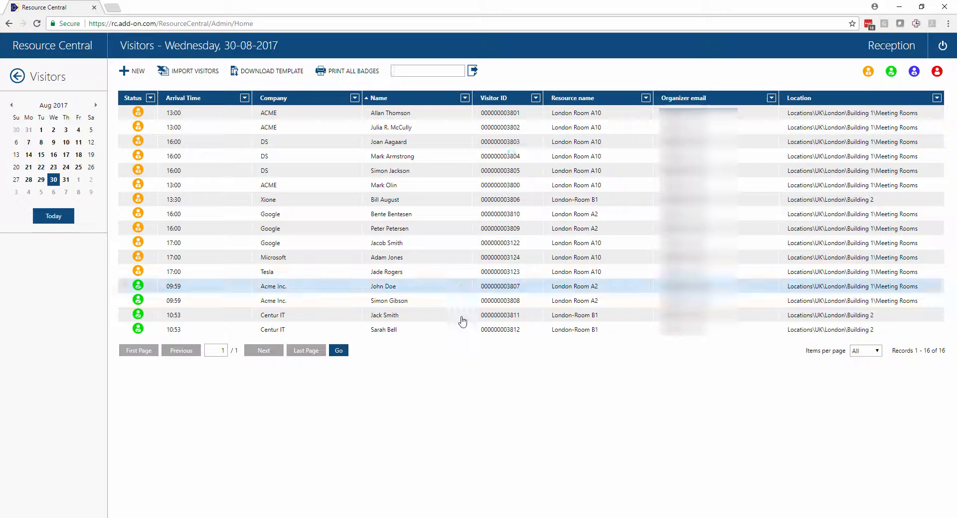
left_click(384, 314)
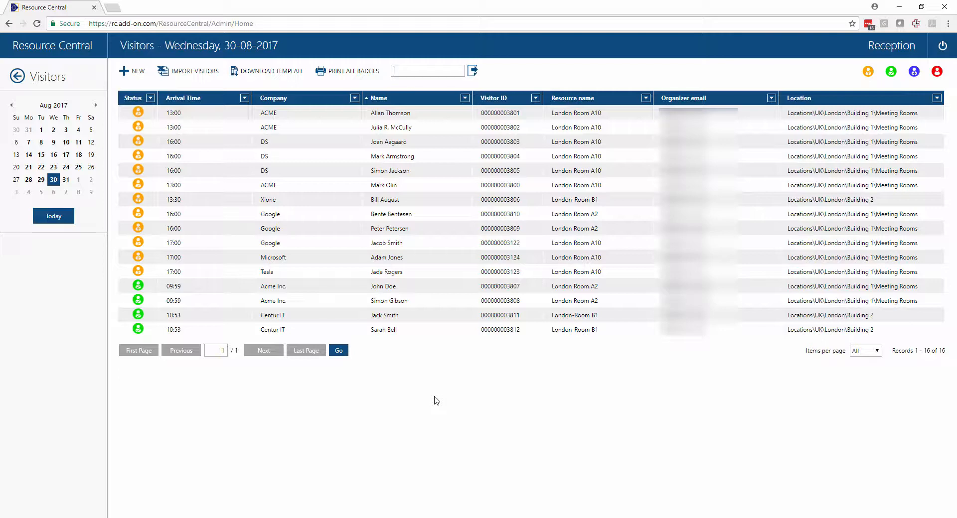
Step: Open John Doe's visitor record from the visitors list
left_click(416, 286)
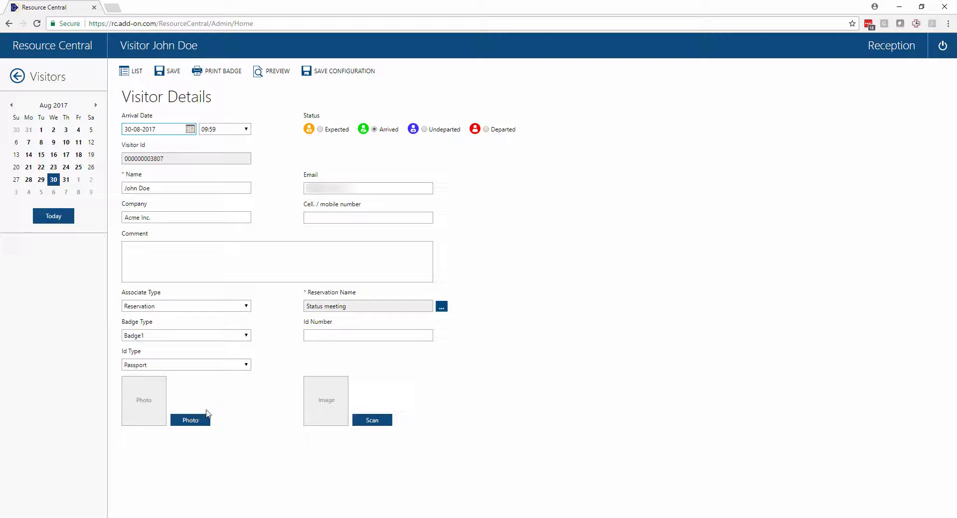
mouse_move(392, 409)
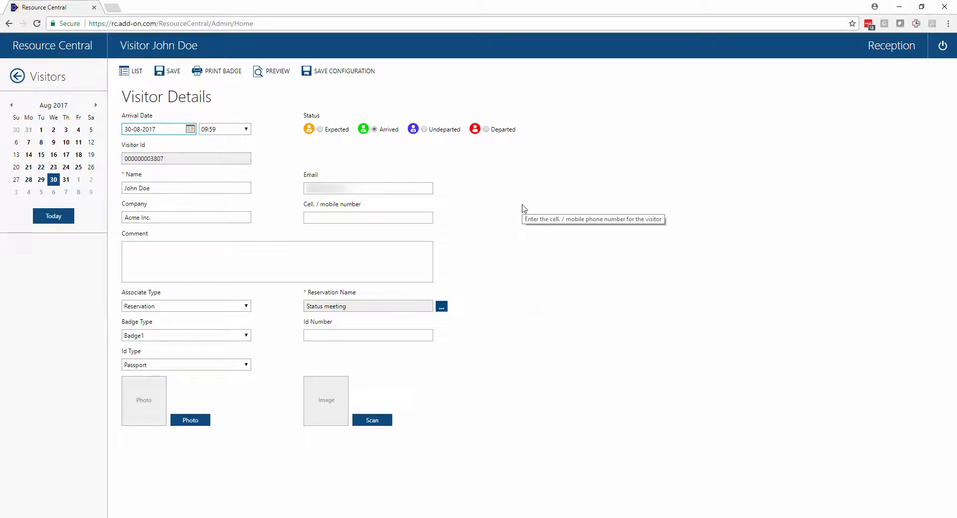
mouse_move(292, 104)
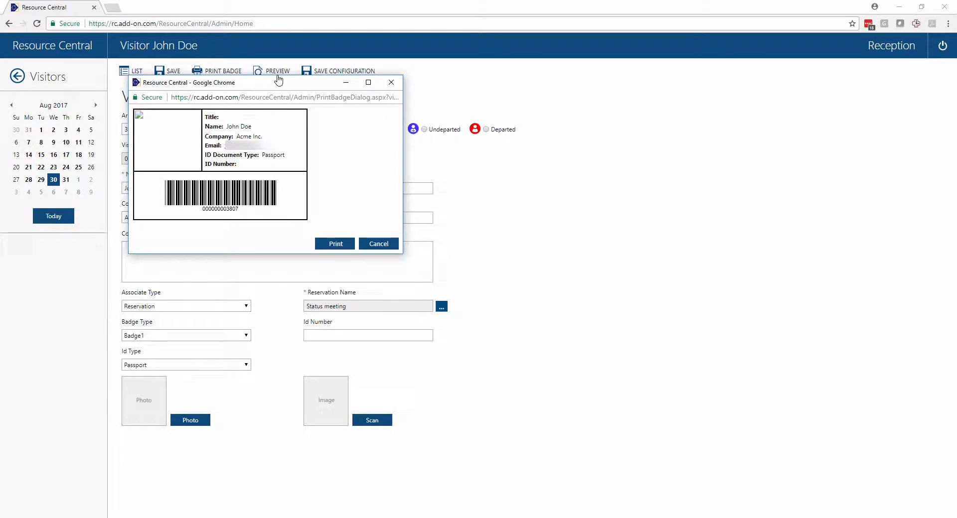
mouse_move(159, 115)
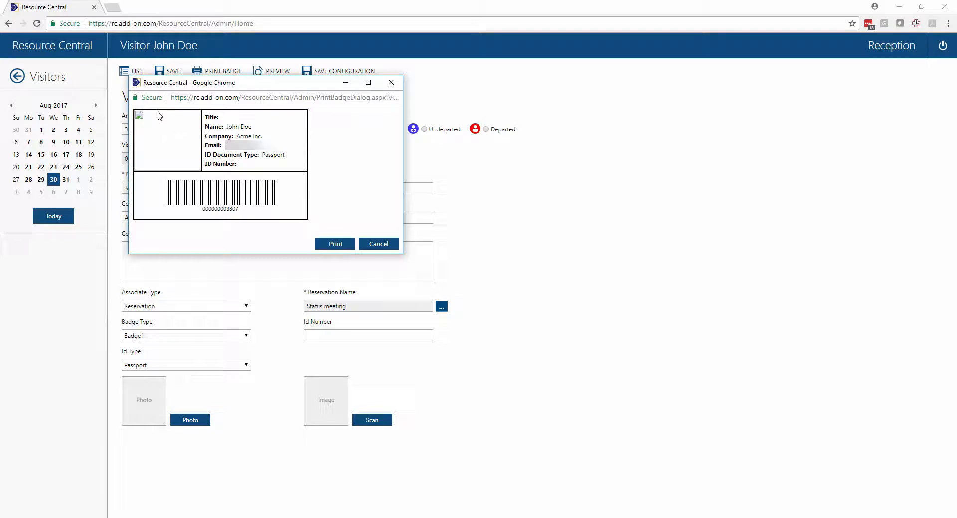
mouse_move(145, 147)
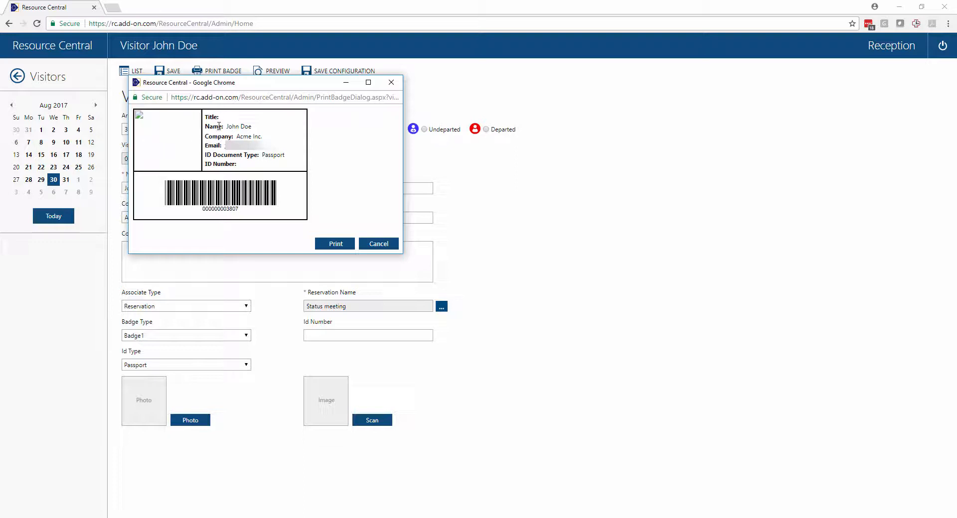
mouse_move(280, 154)
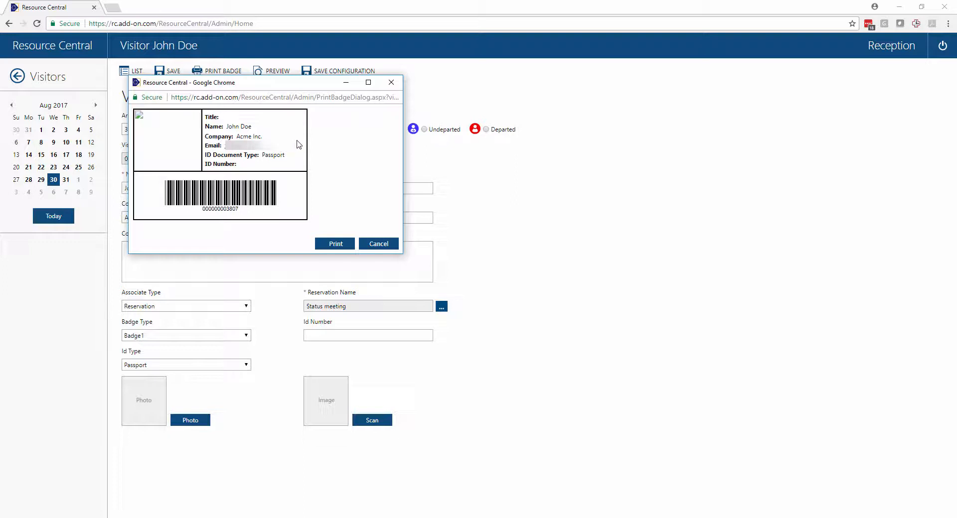
mouse_move(319, 144)
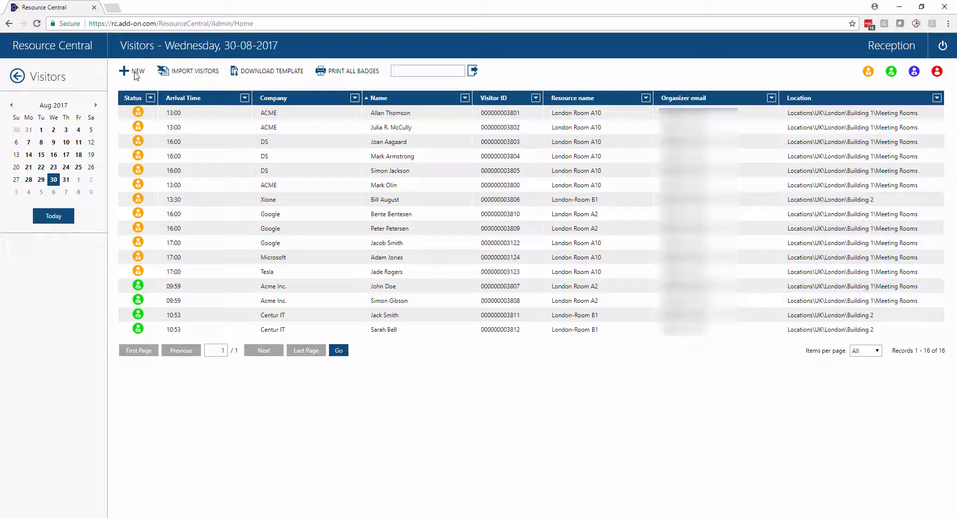
mouse_move(324, 73)
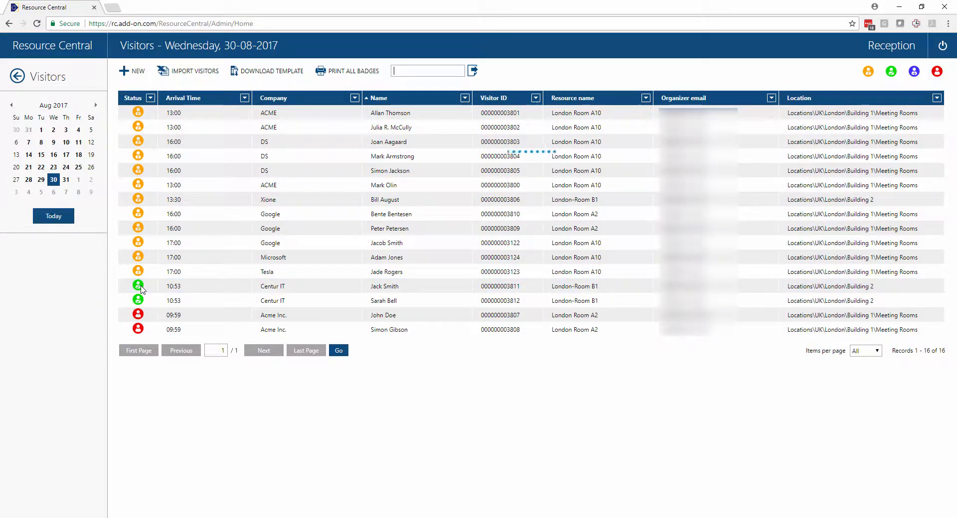
Step: Mark Acme Inc. visitors John Doe and Simon Gibson departed, then return home
left_click(384, 286)
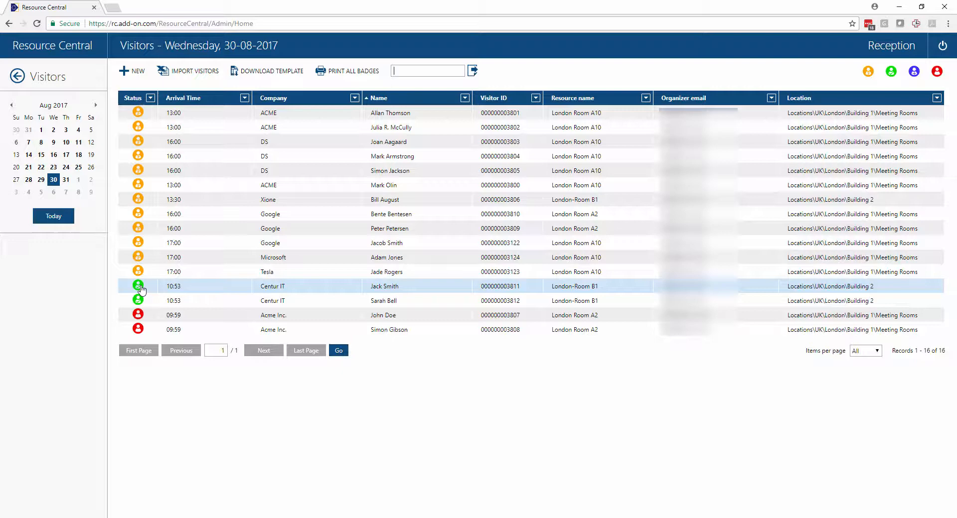
left_click(16, 76)
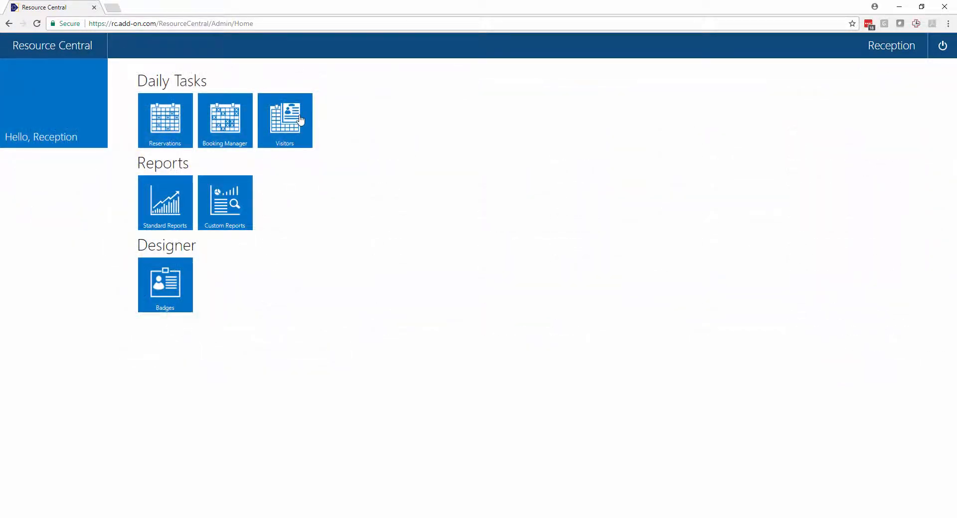
mouse_move(300, 191)
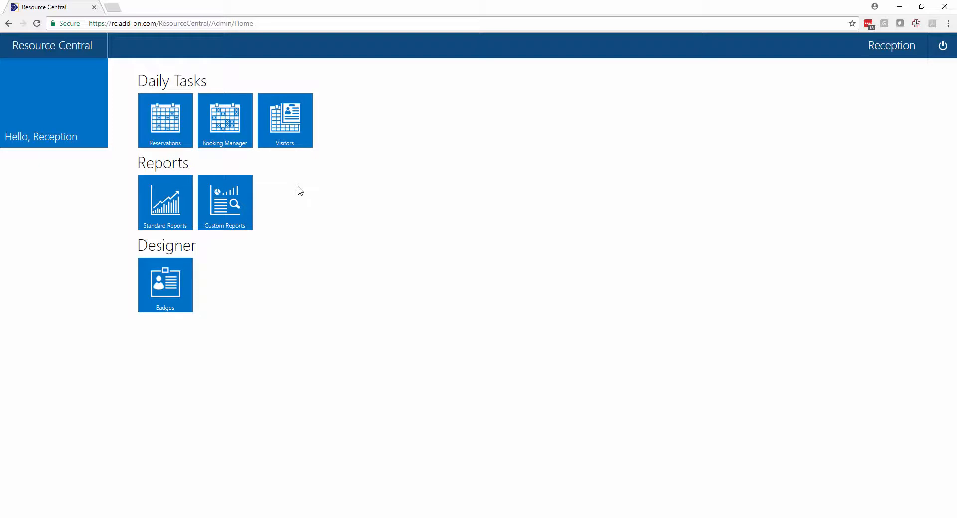
mouse_move(266, 161)
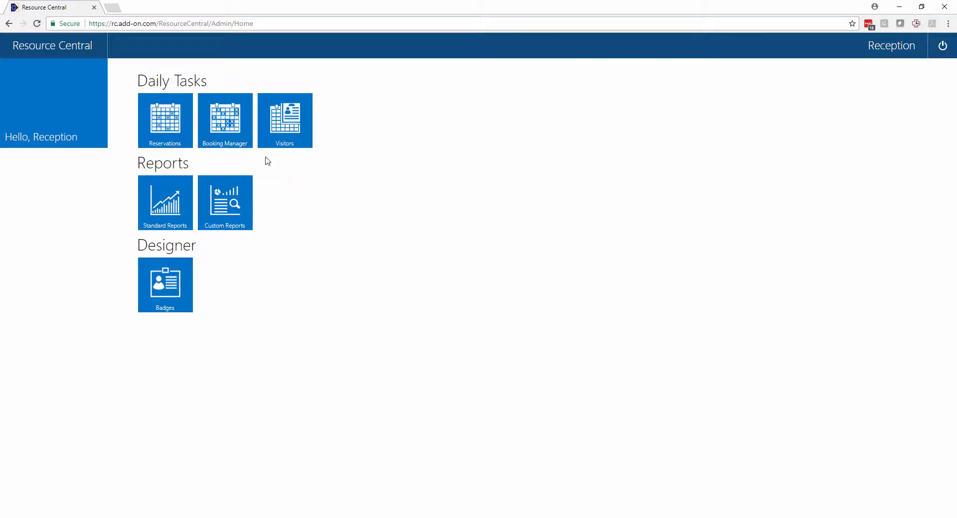
Step: Open the Booking Manager calendar from the Daily Tasks tiles
left_click(225, 120)
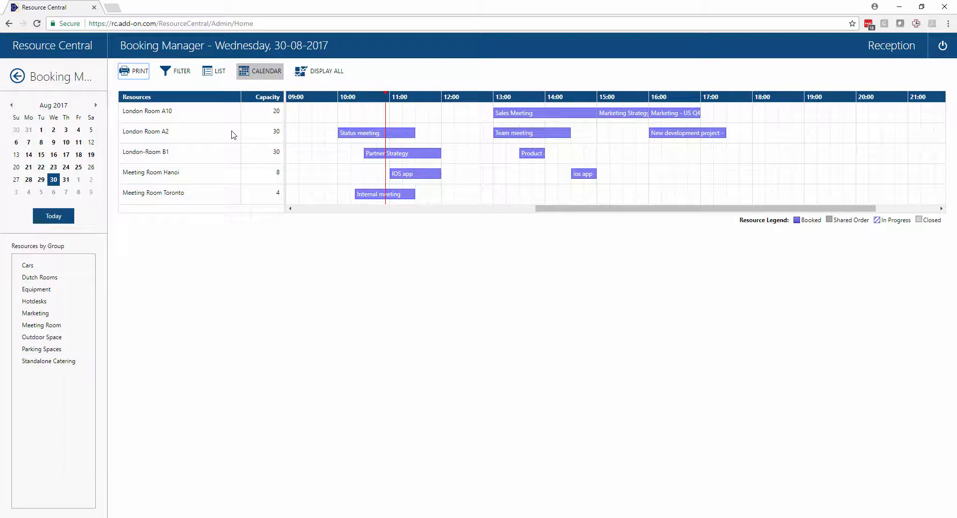
mouse_move(244, 136)
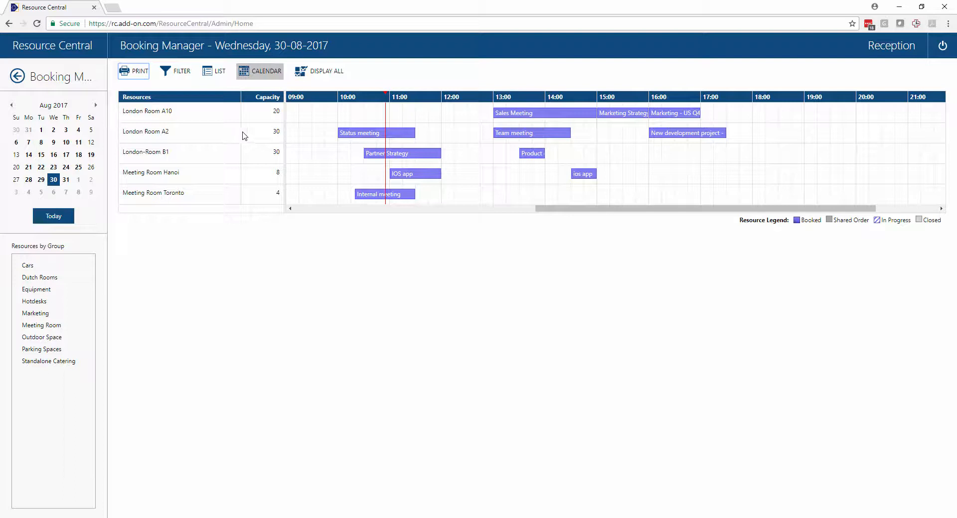
mouse_move(531, 154)
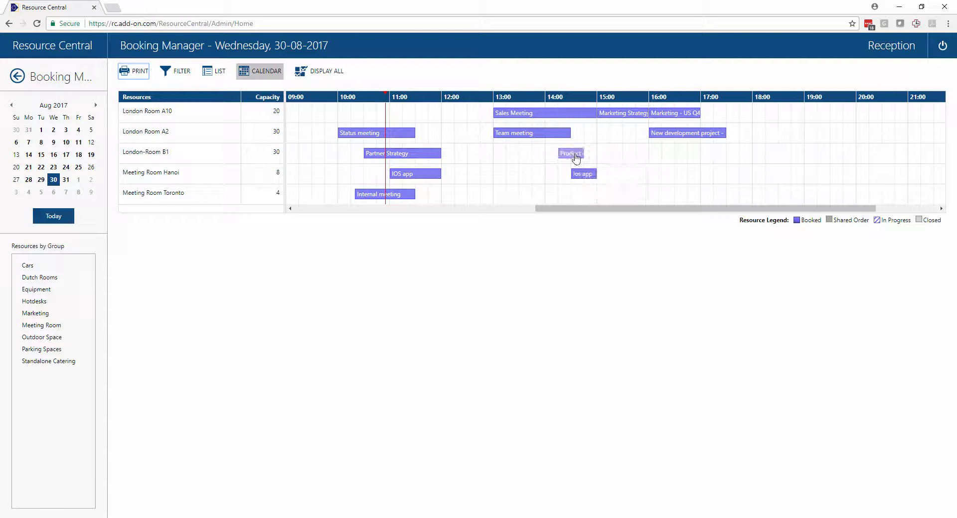
Step: Move the Product demo in London-Room B1 to 14:30–15:00 and confirm
left_click_drag(571, 153, 586, 153)
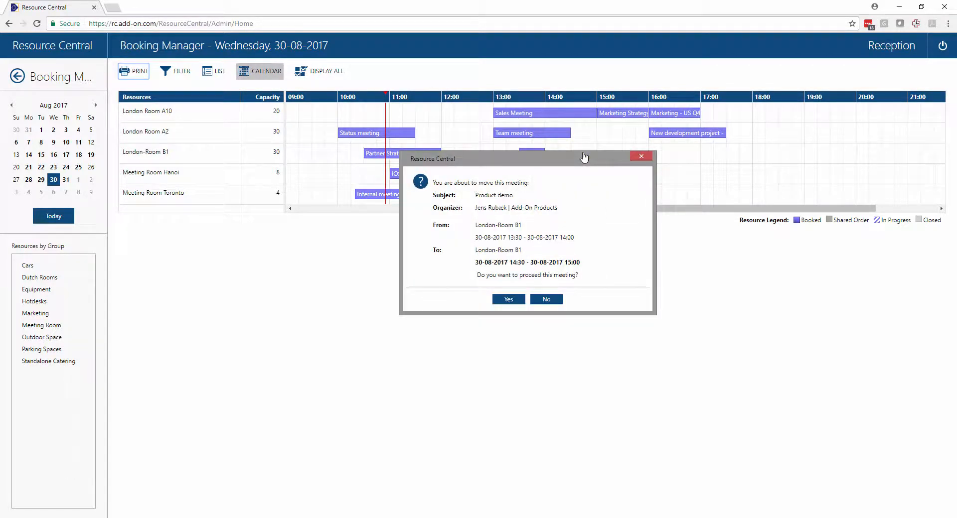
mouse_move(521, 279)
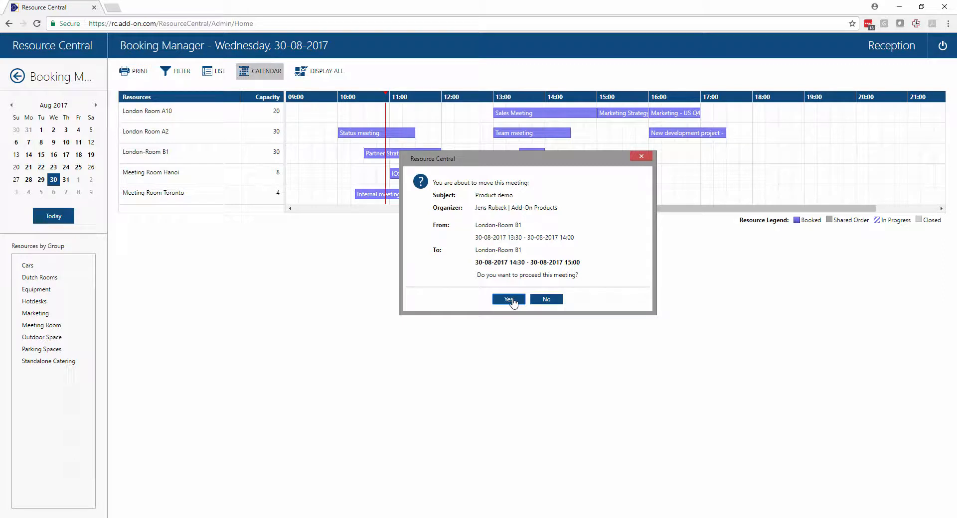
left_click(509, 299)
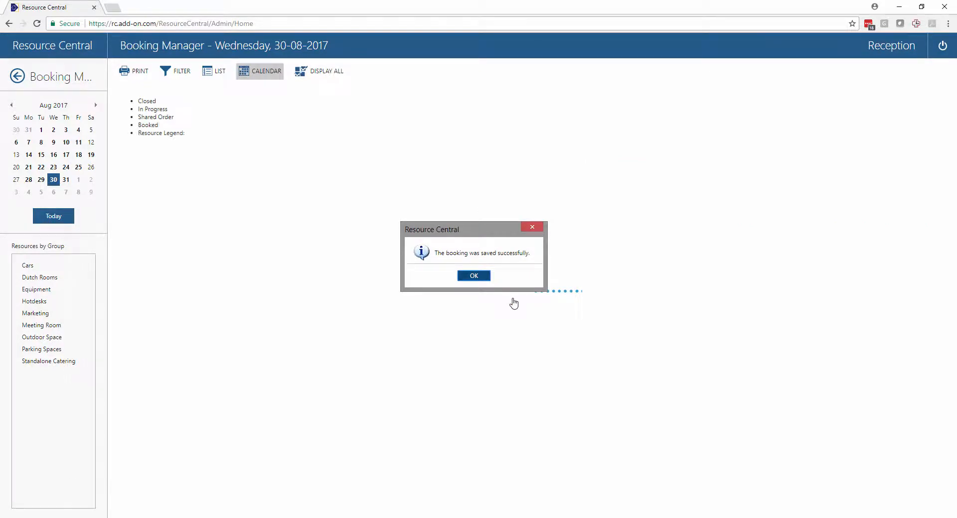